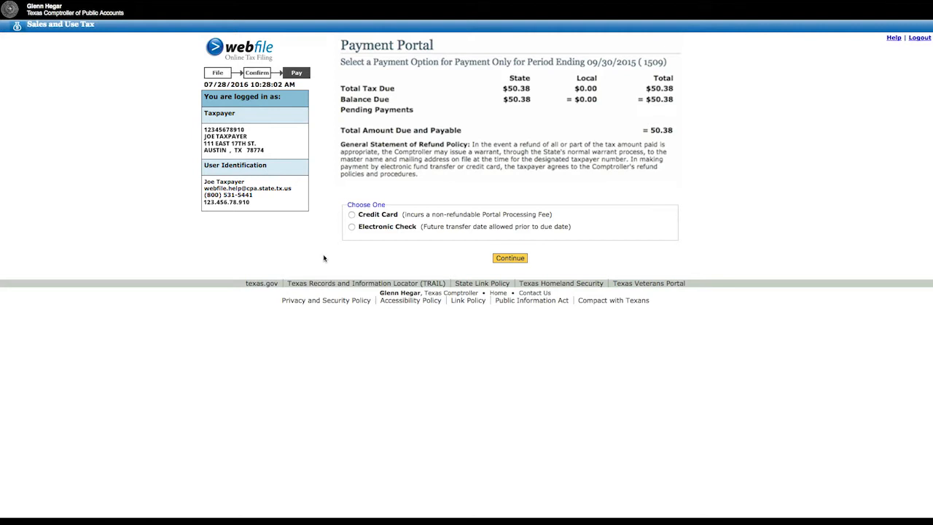
mouse_move(338, 245)
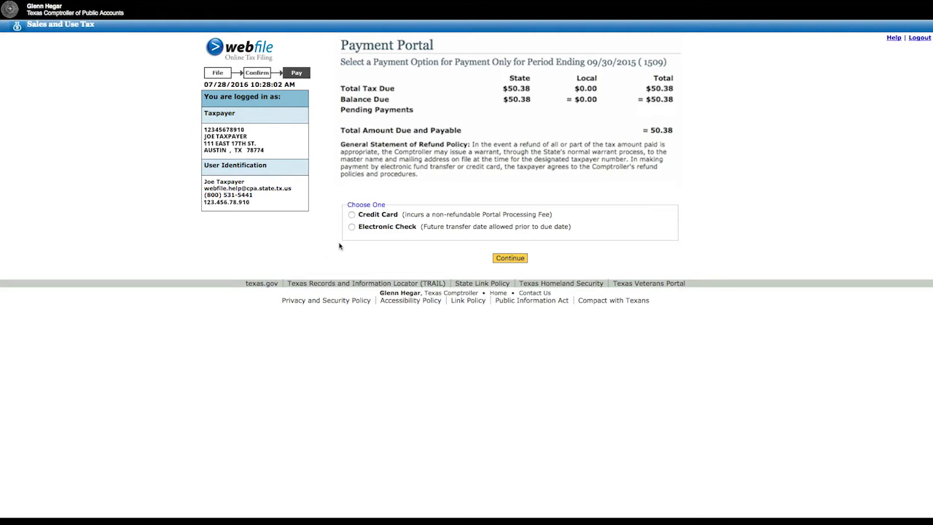
Choose Electronic Check as the payment method and continue to the bank transfer form
click(353, 228)
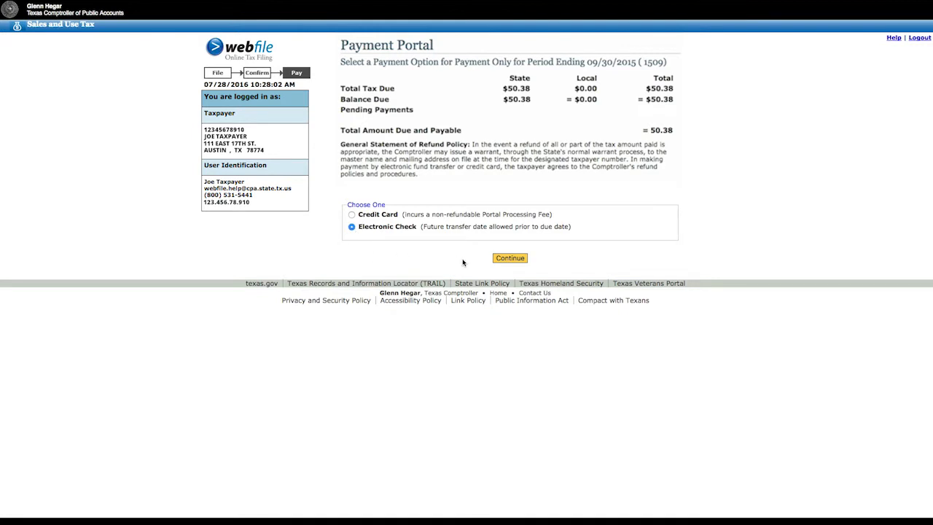
click(510, 256)
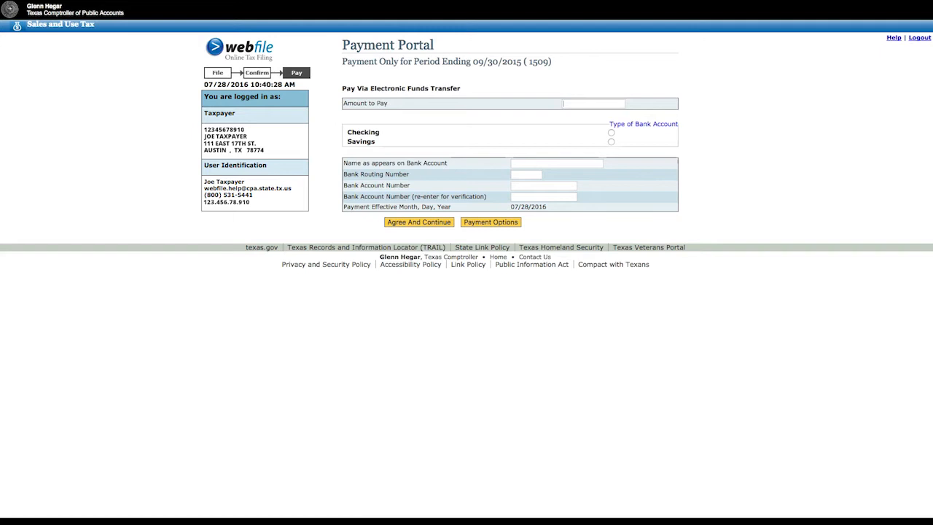
Enter 25.00 as the Amount to Pay on the transfer form
text(25.00)
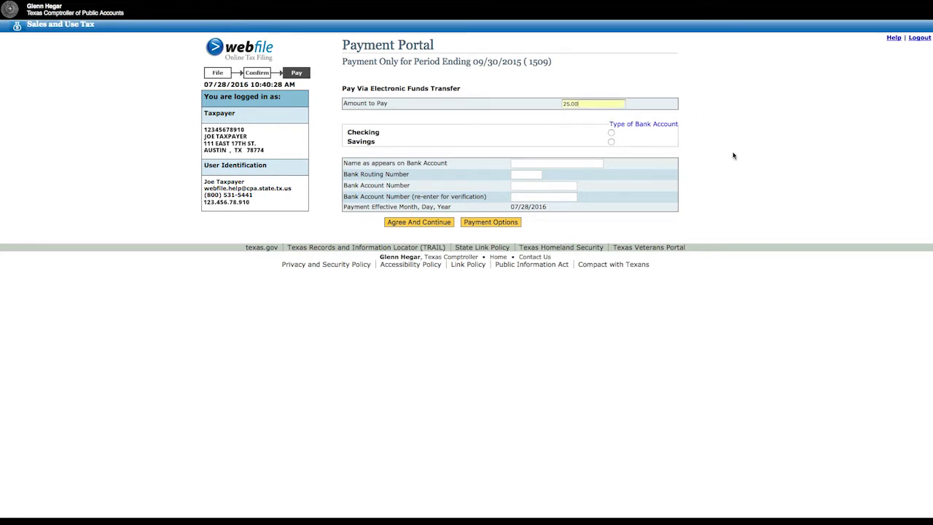
mouse_move(729, 153)
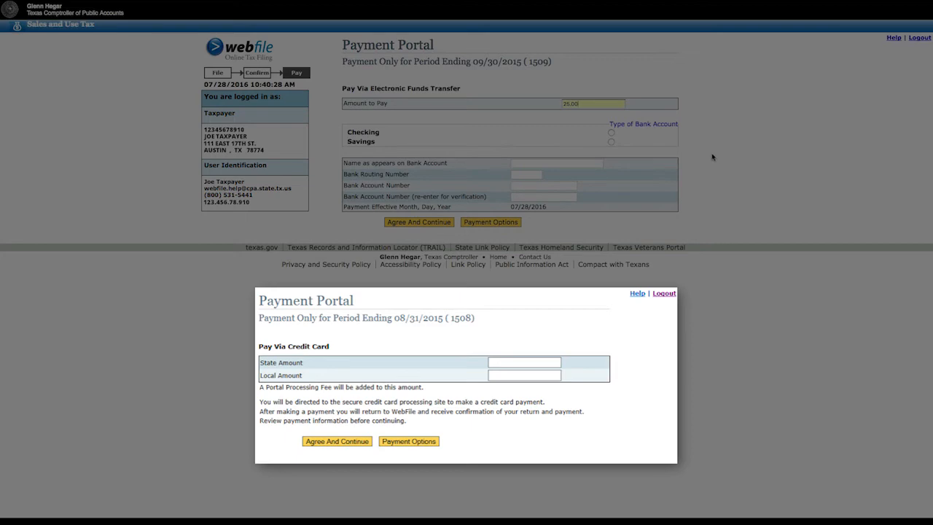
mouse_move(694, 143)
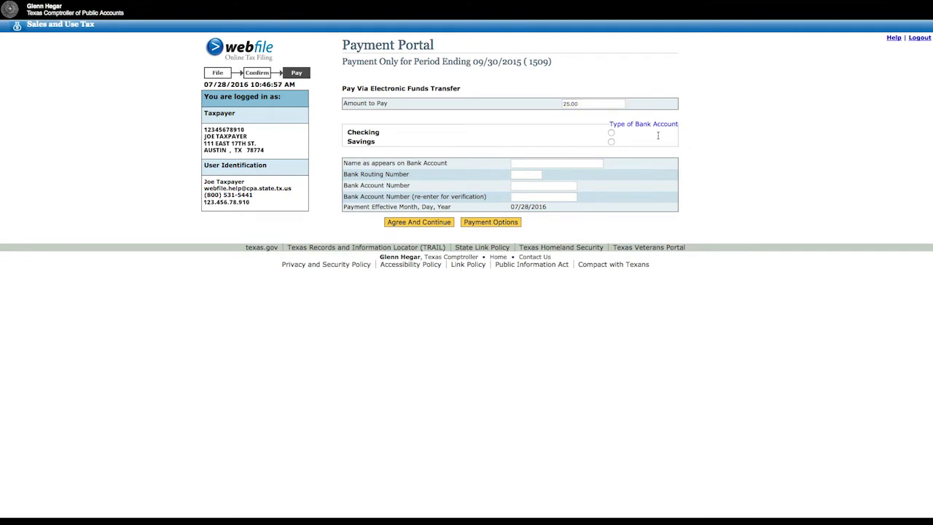
Mark the account as Checking with holder 'Joe Ta' and routing/account number 123456
click(611, 134)
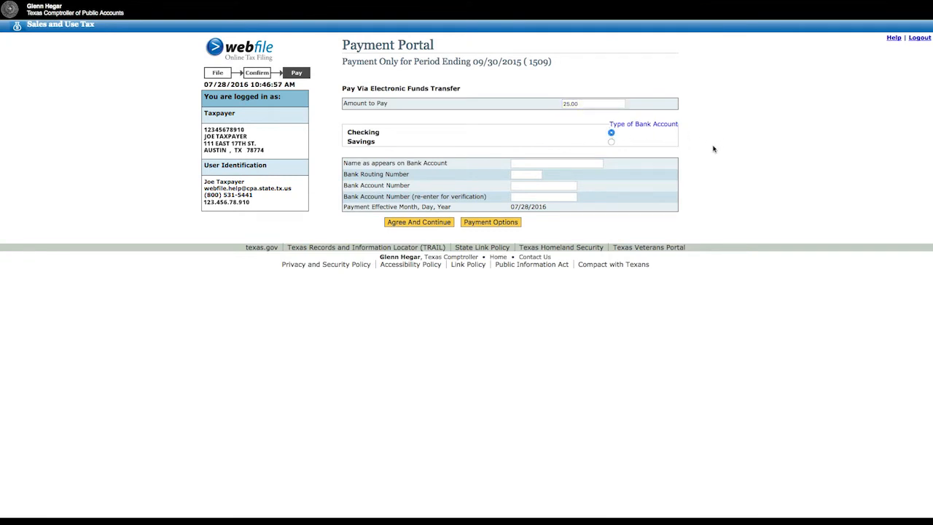
mouse_move(756, 141)
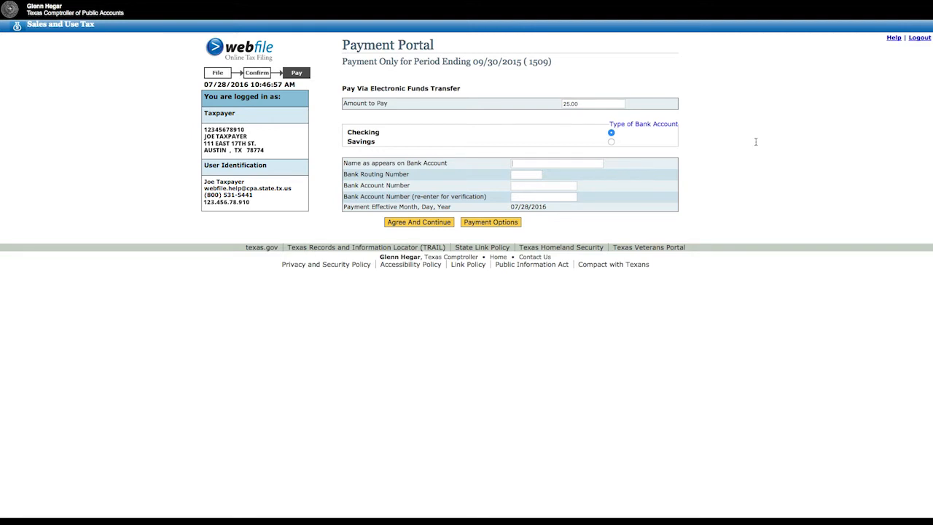
text(Joe Taxpayer)
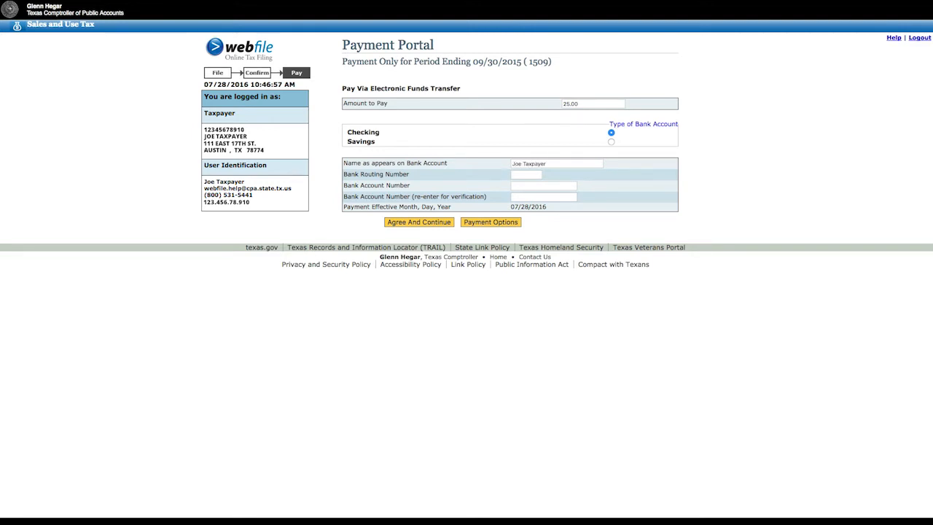
text(123456789)
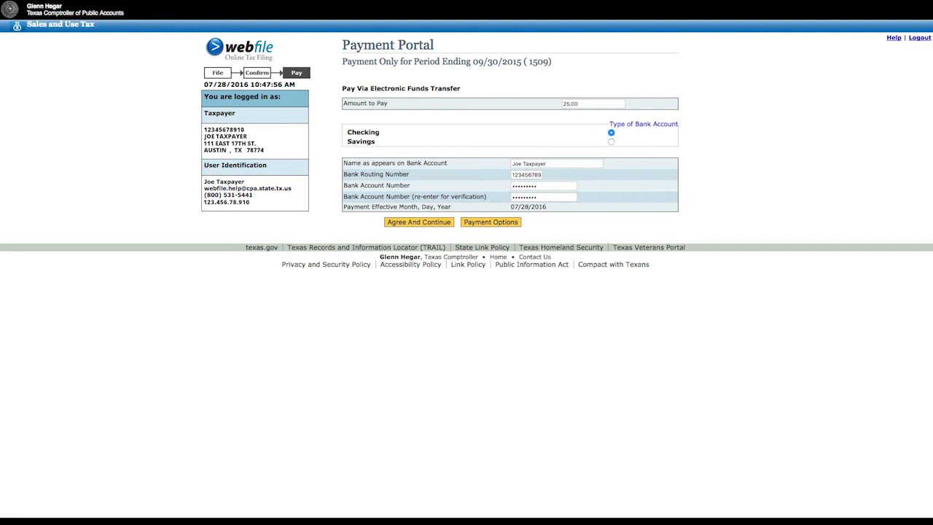
Agree to the terms, verify the $25.00 checking transfer and submit the payment
click(418, 221)
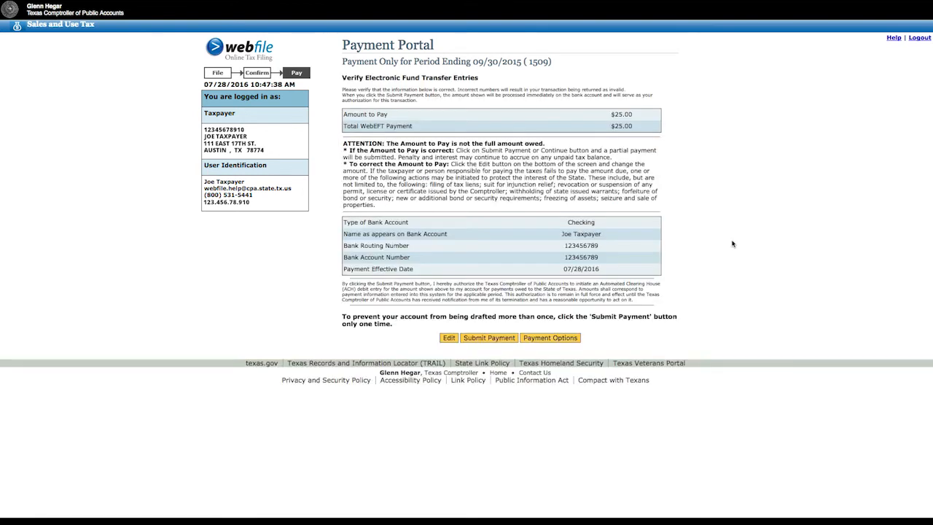
mouse_move(738, 248)
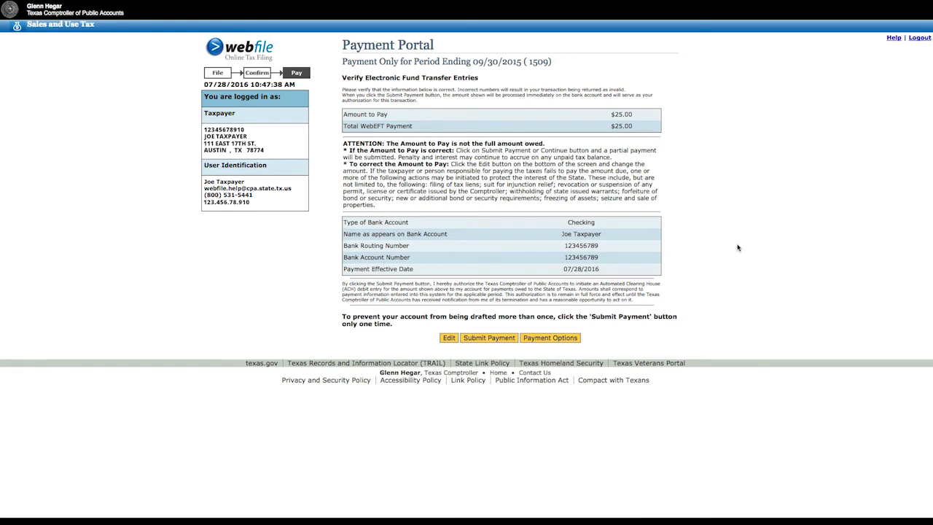
mouse_move(759, 284)
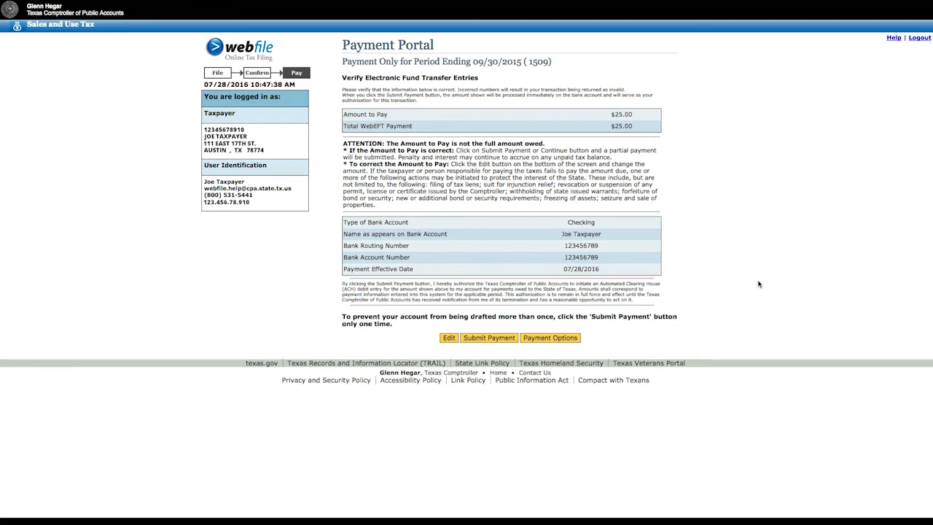
mouse_move(753, 304)
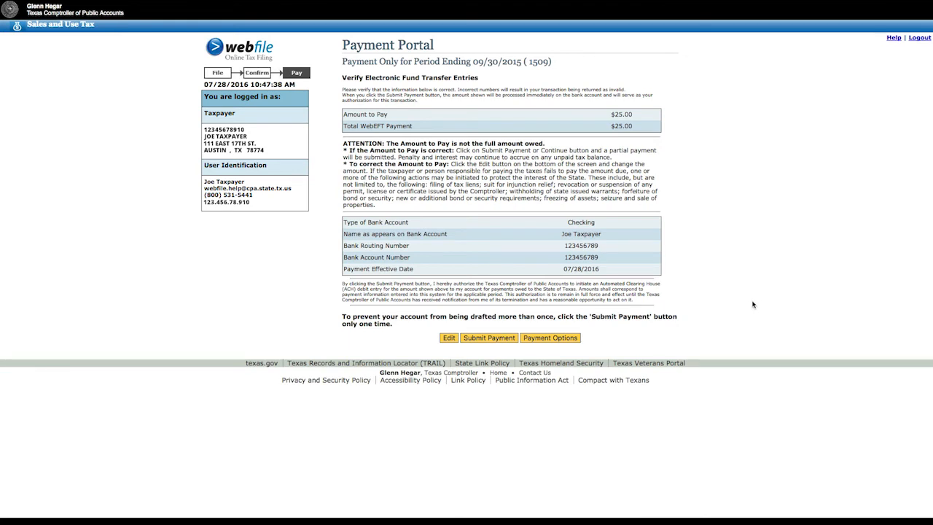
mouse_move(623, 338)
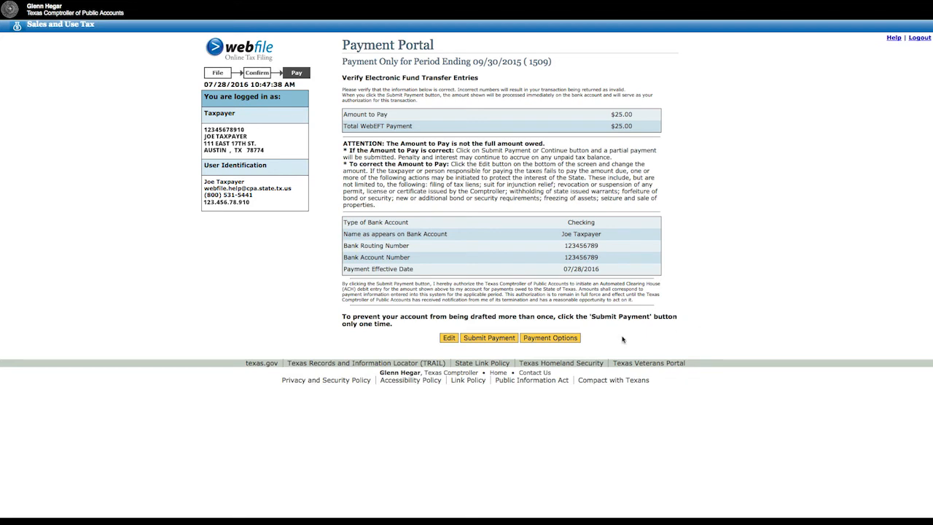
click(488, 339)
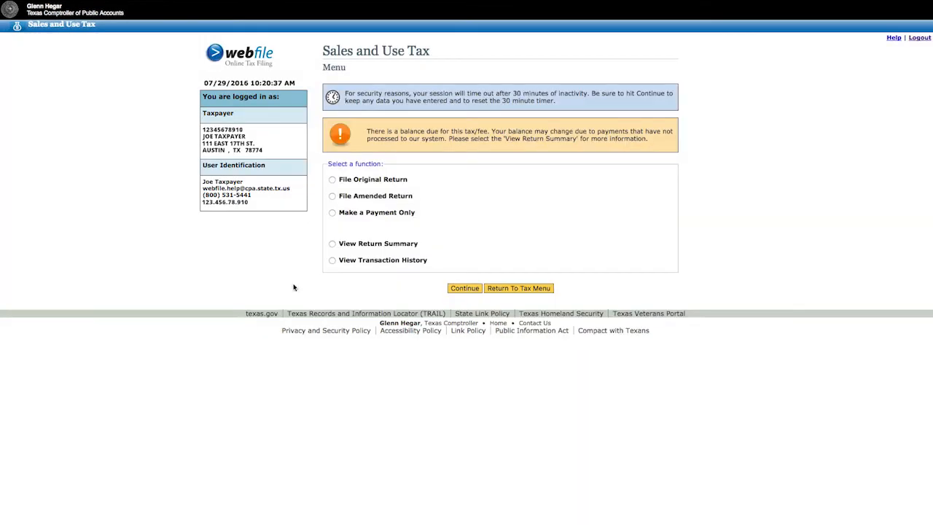
mouse_move(298, 280)
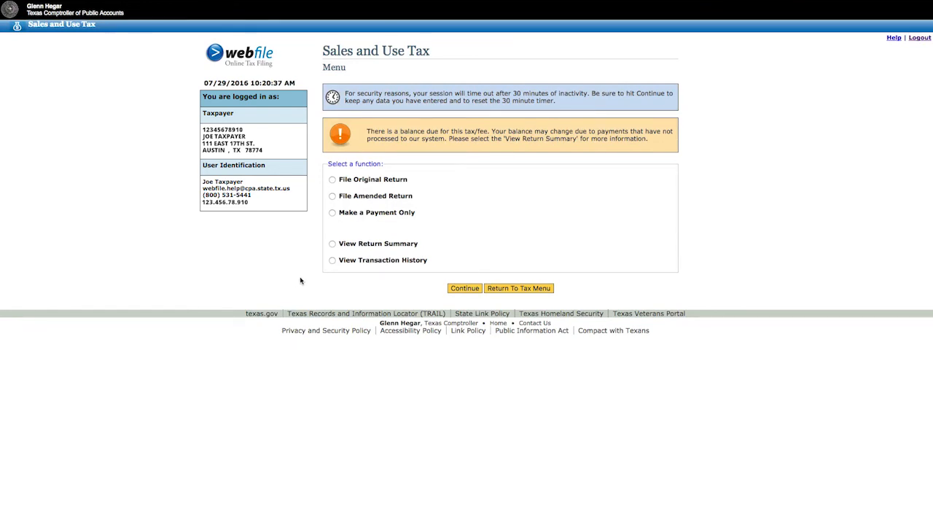
Select View Transaction History to list the submitted $25.00 payment dated 07/28/16
click(333, 260)
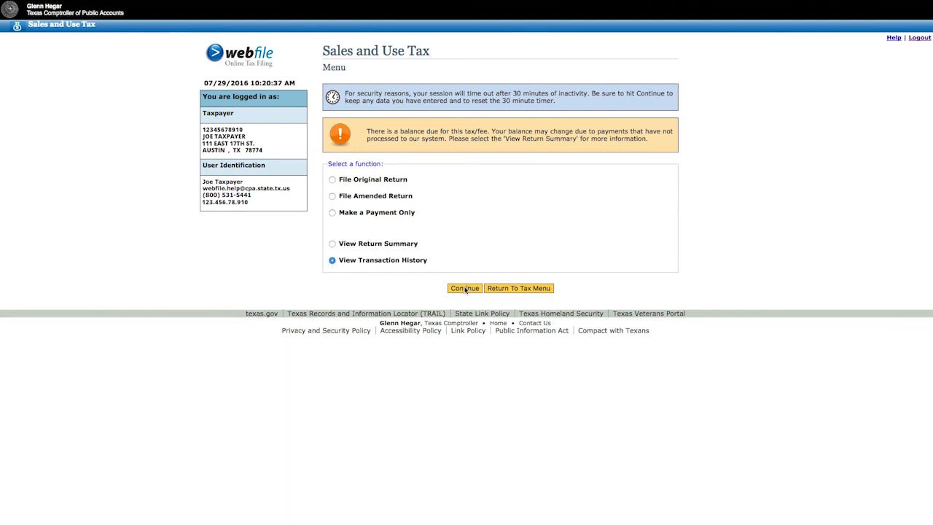
click(464, 288)
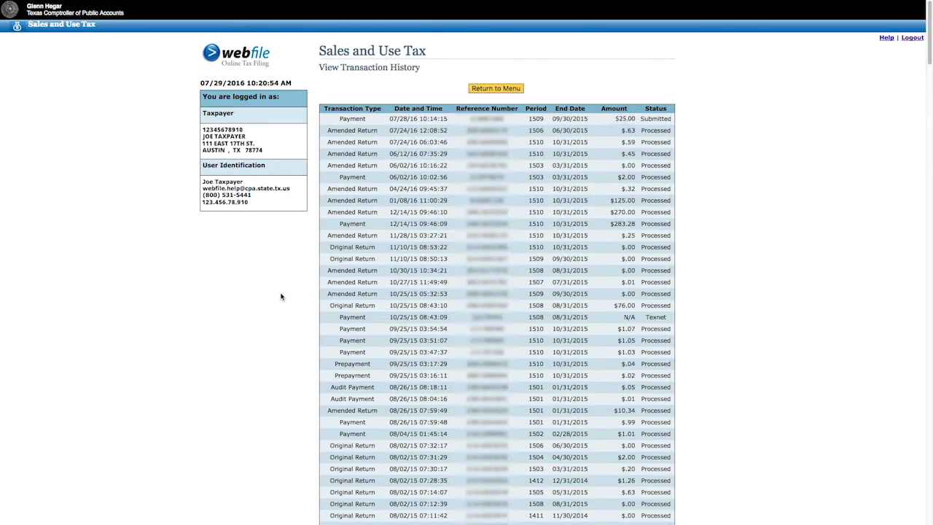
mouse_move(285, 298)
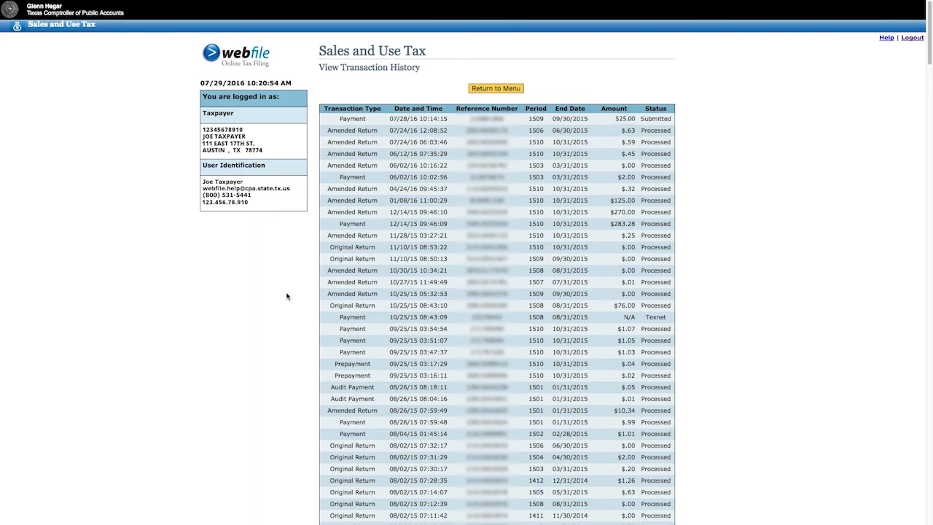
mouse_move(286, 298)
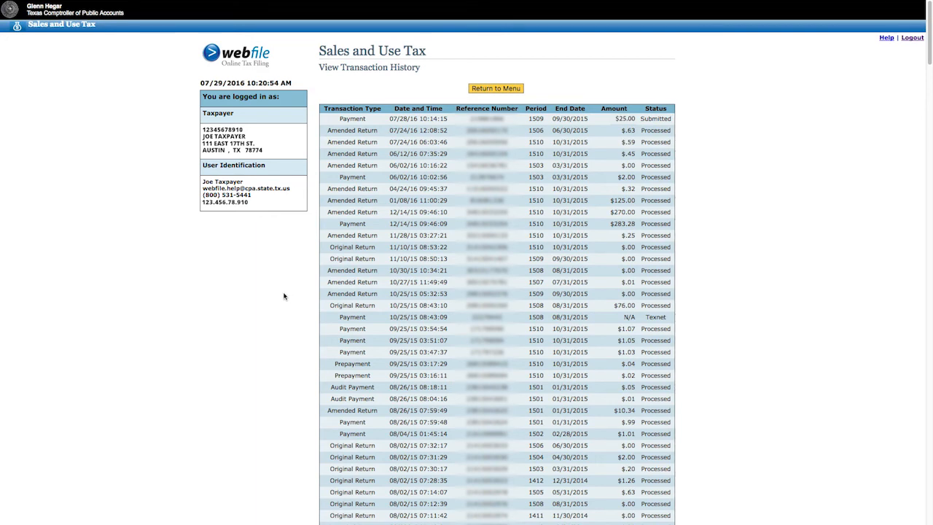